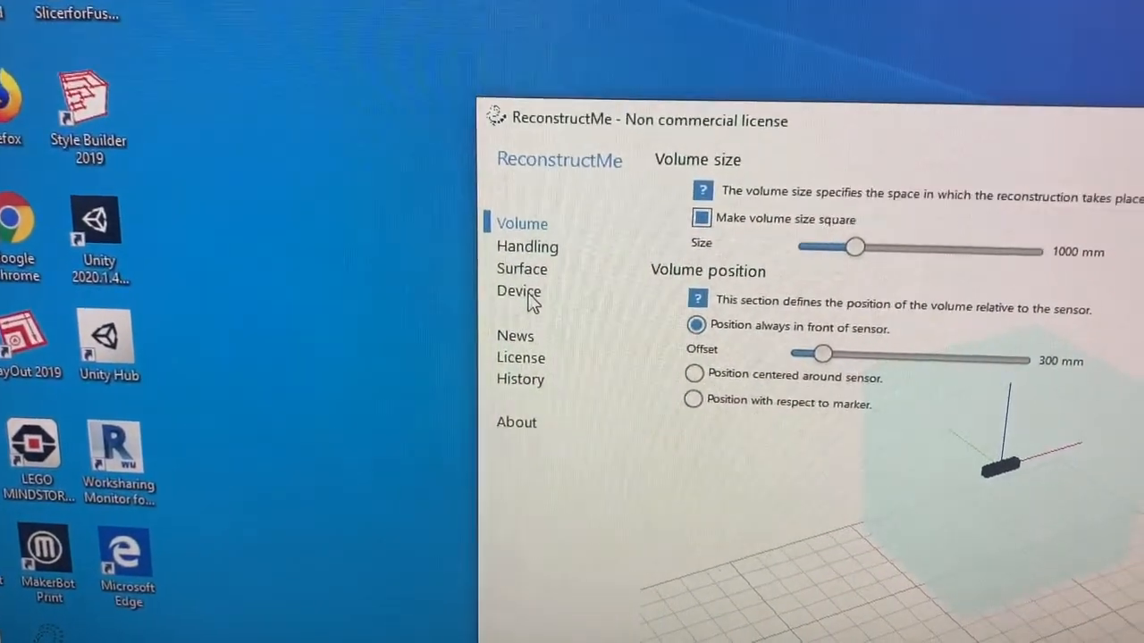
Show the Device settings to confirm Microsoft Kinect (1st gen) is the selected sensor
click(518, 291)
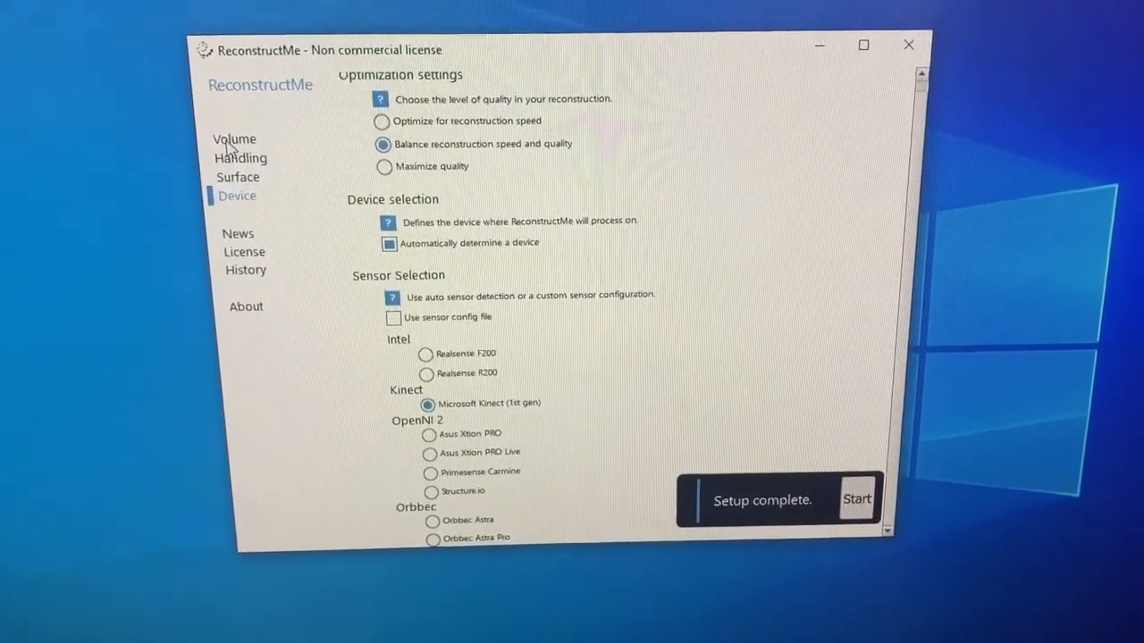
Return to the Volume settings to see the reconstruction volume preview
click(234, 139)
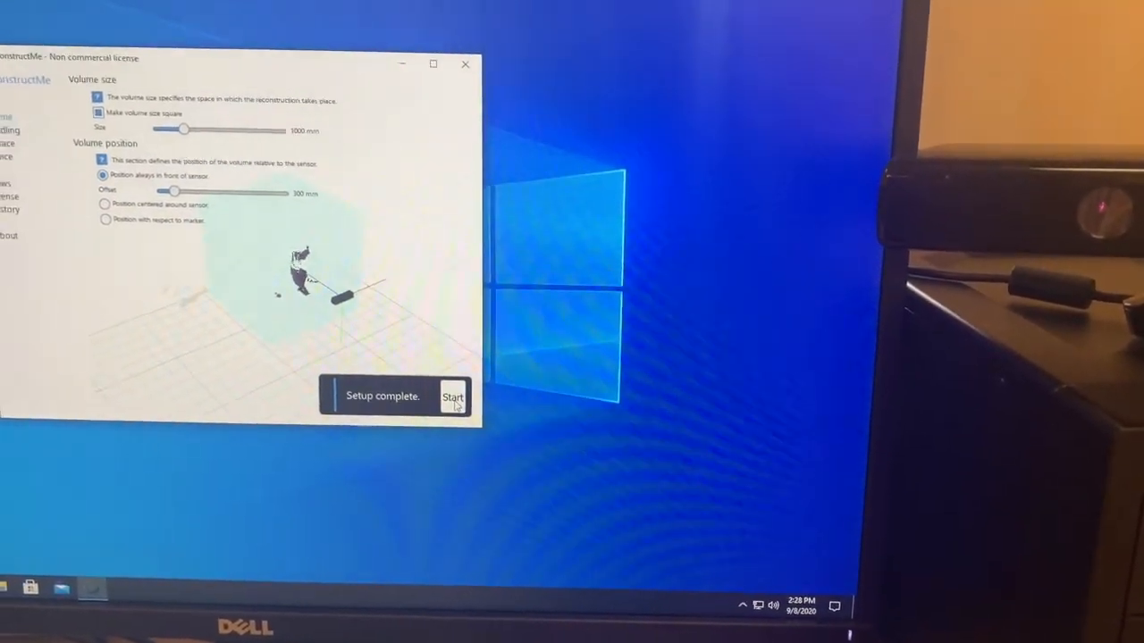
Scan the person with the Kinect, then finish to keep the captured model
click(453, 397)
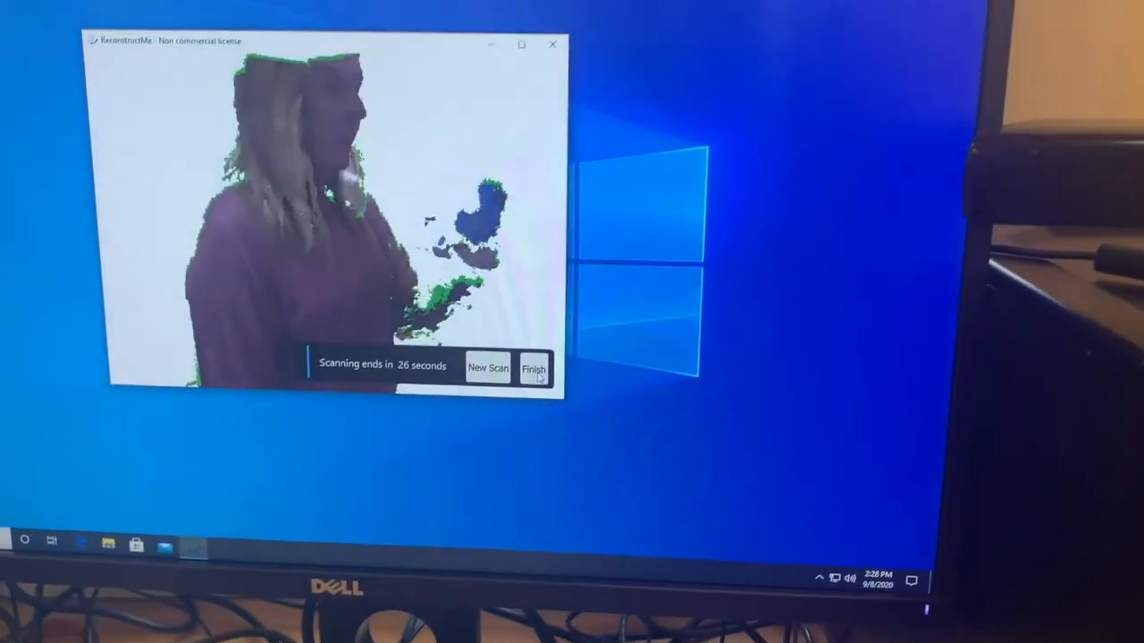
click(533, 369)
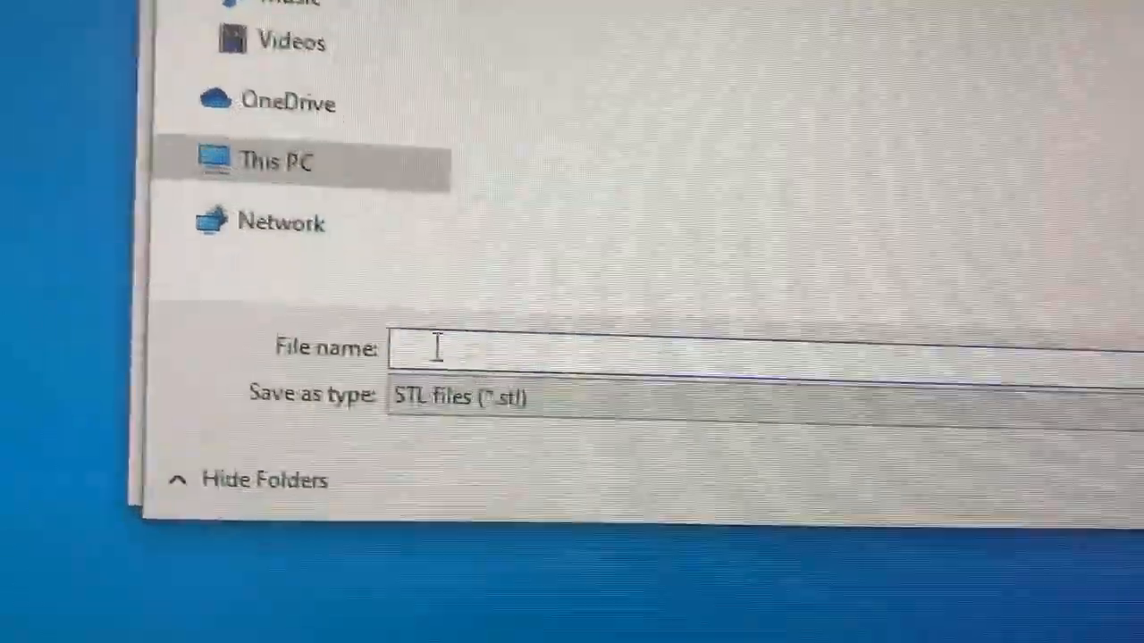
Enter 'mrs fly test' as the STL file name
text(mrs f)
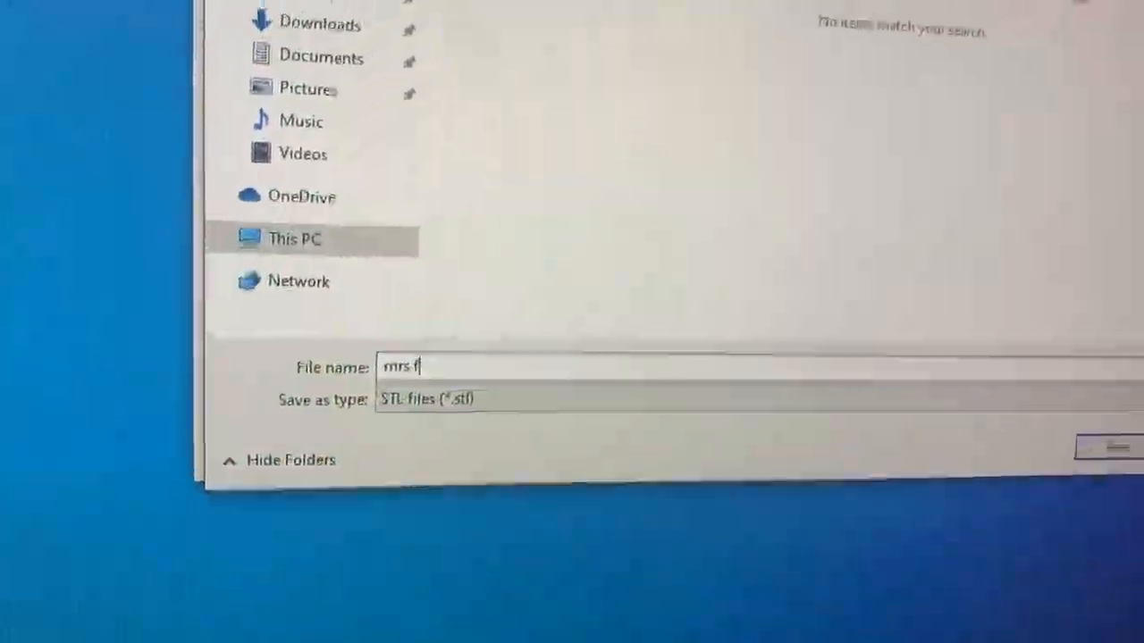
text(ly tesr)
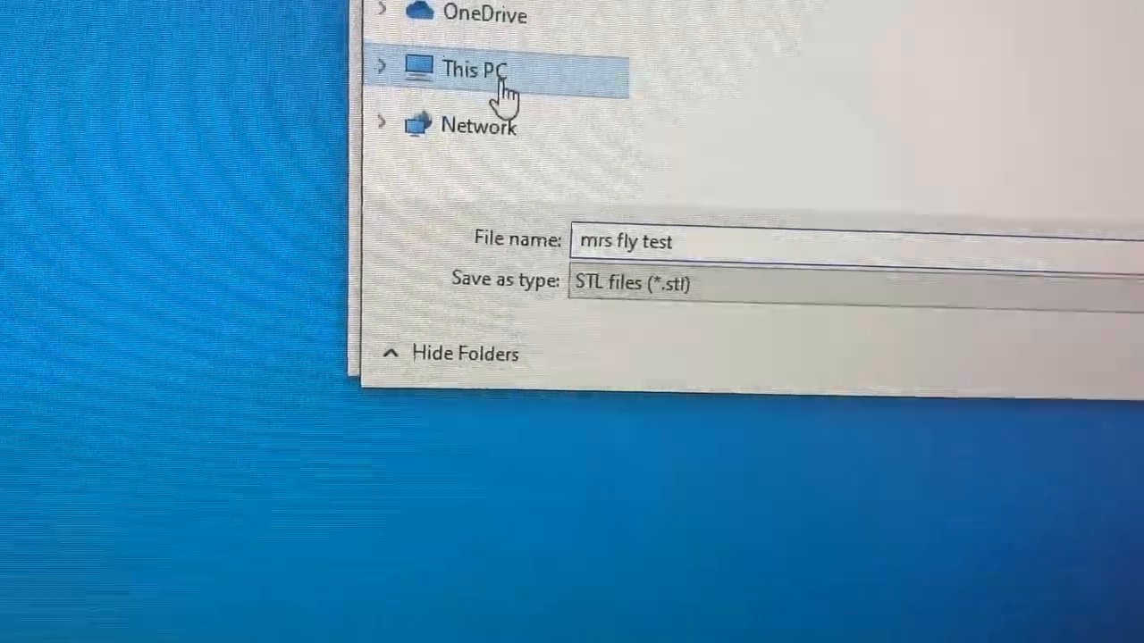
Browse to This PC and pick the personal U: network drive as destination
click(472, 70)
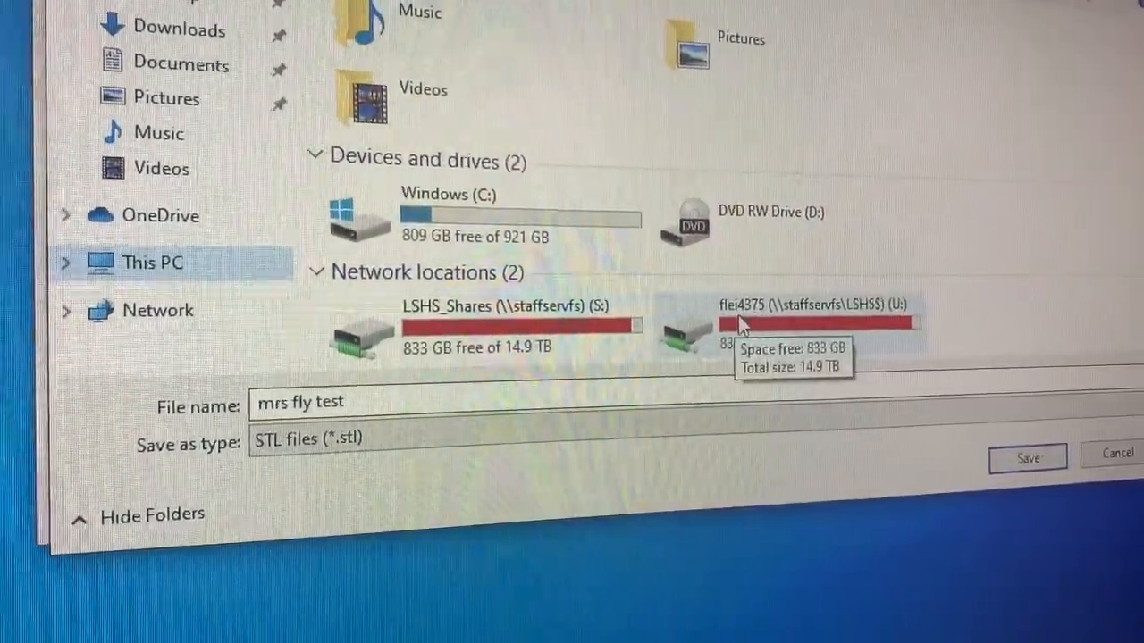
click(804, 322)
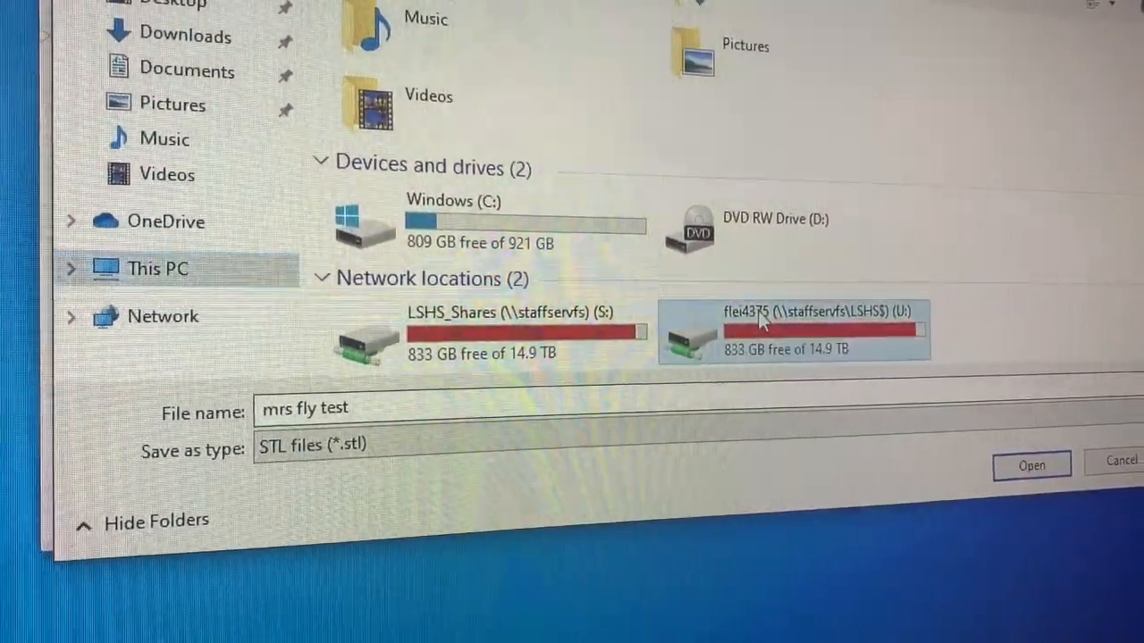